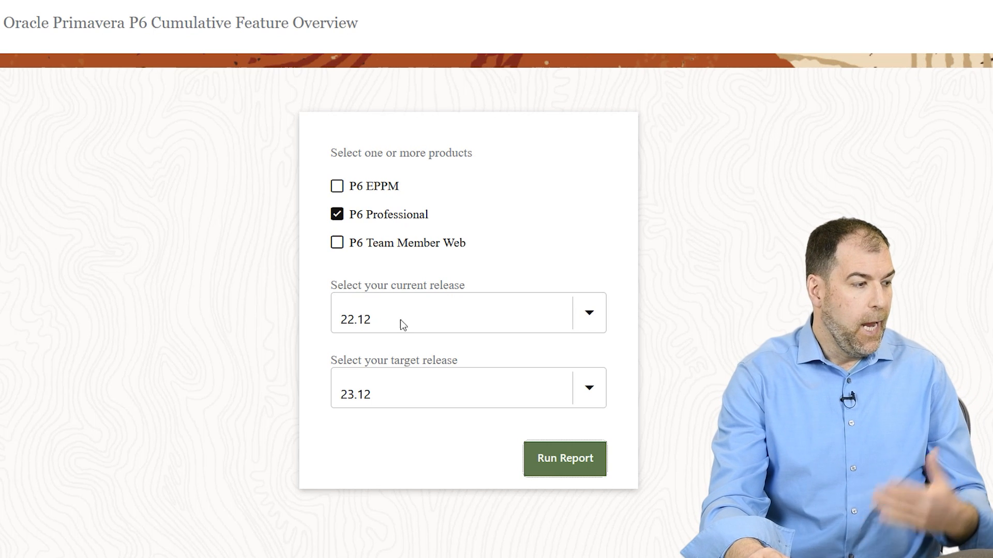
Run the feature report for P6 Professional, upgrading from release 22.12 to 23.12
left_click(565, 458)
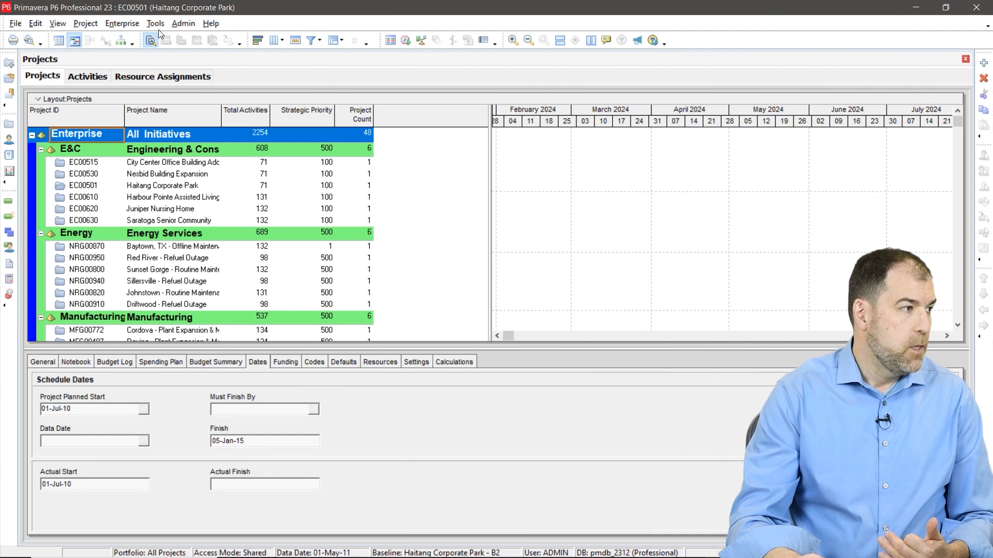
Run Project Checker on EC00530, selected from the Enterprise hierarchy
left_click(155, 23)
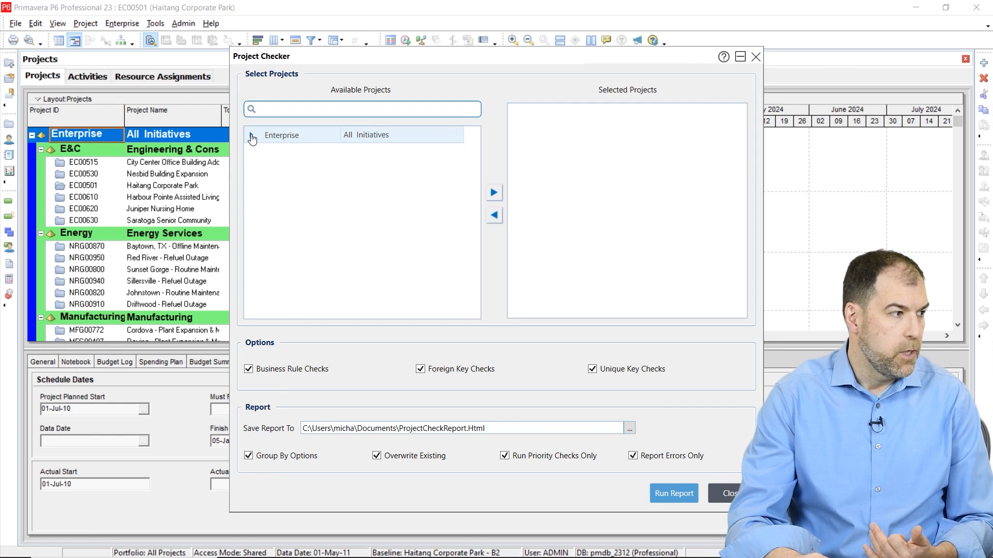
left_click(252, 137)
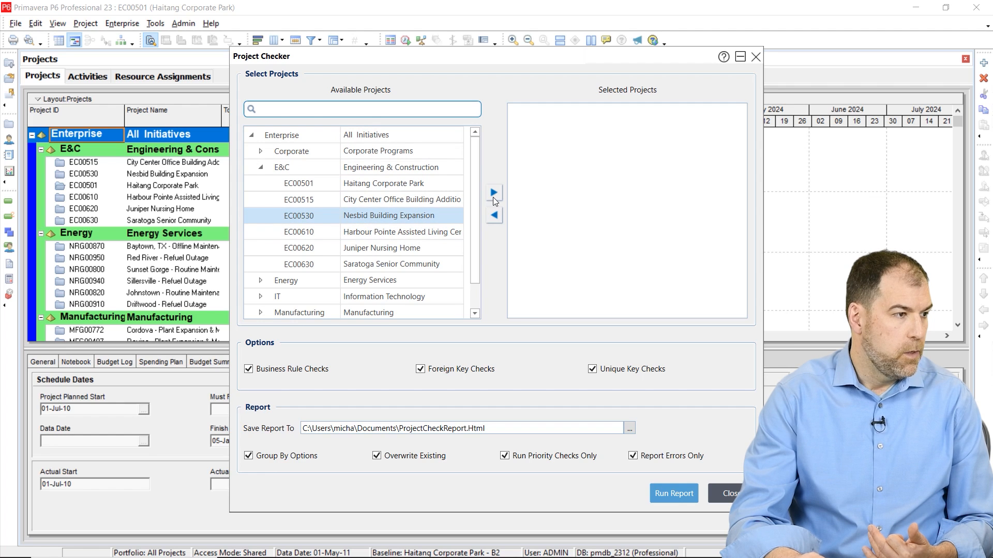
left_click(494, 193)
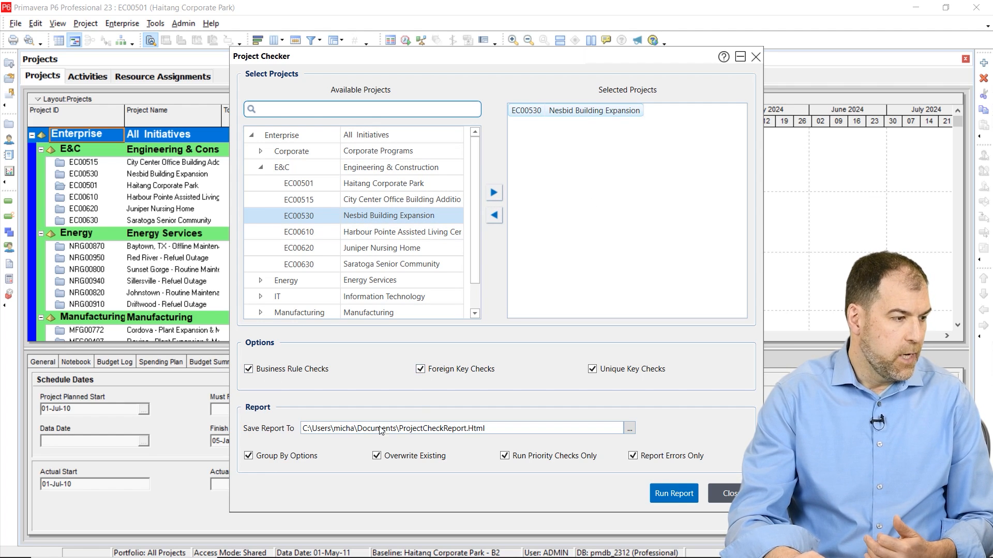
mouse_move(682, 499)
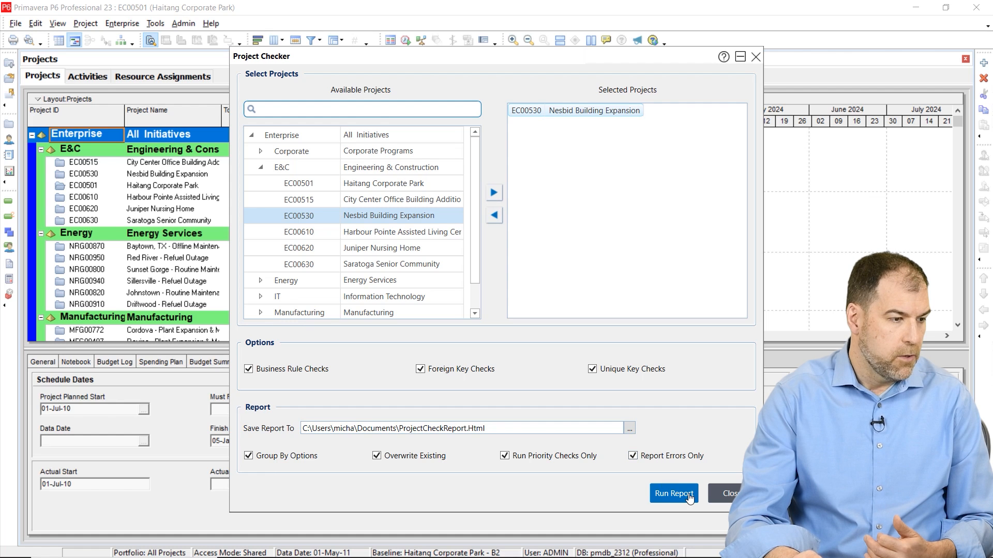
left_click(673, 493)
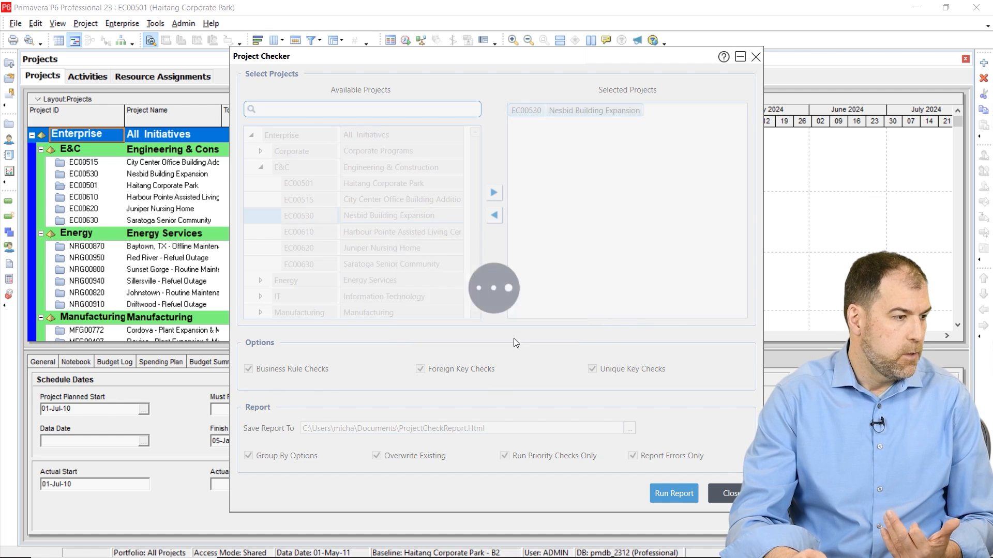
left_click(673, 494)
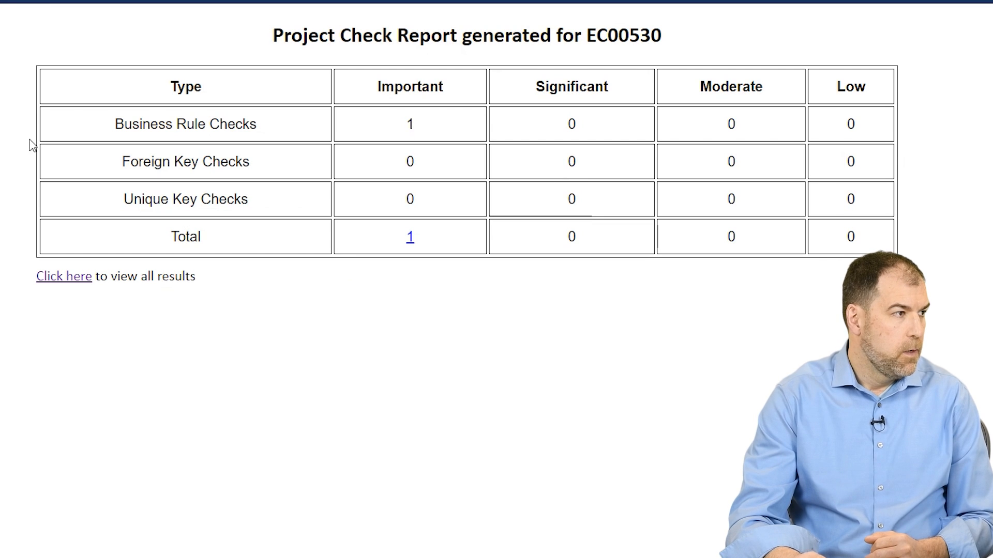
mouse_move(272, 68)
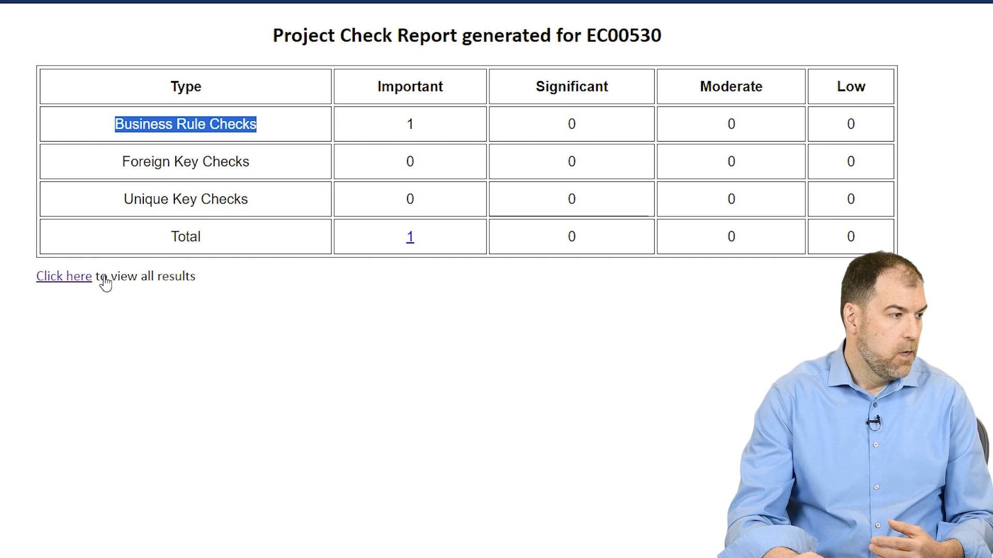
Expand all check results to reveal the EC00530 - B1 data date issue
left_click(63, 277)
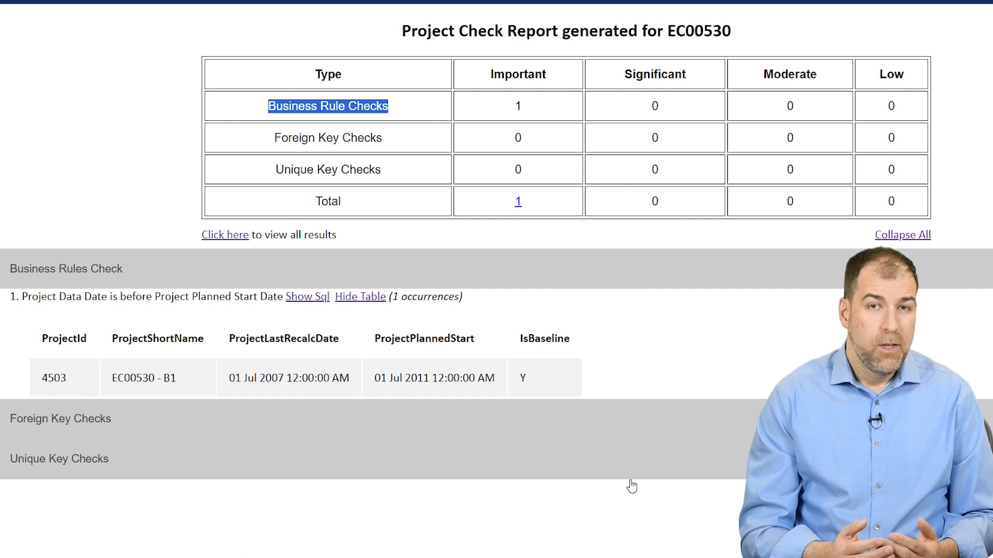
mouse_move(18, 453)
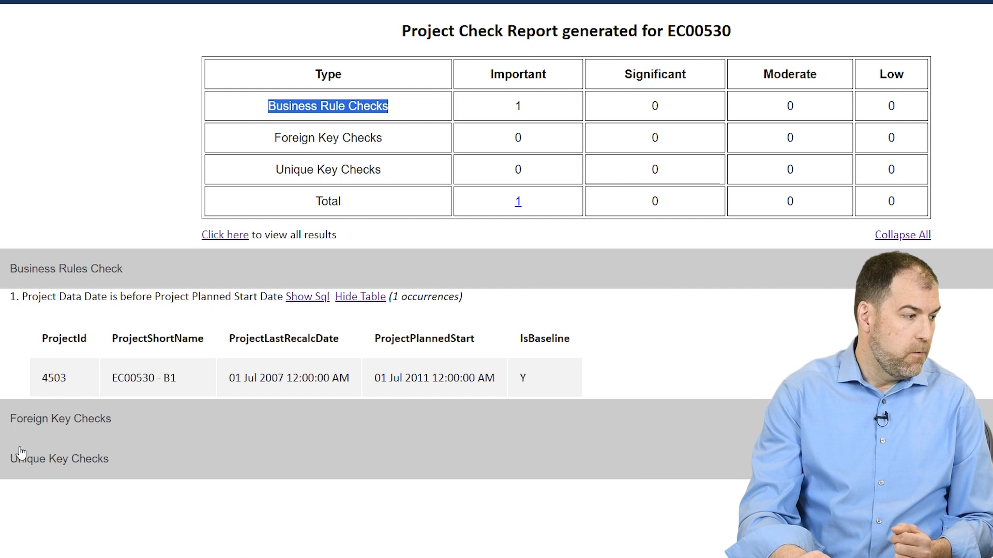
mouse_move(119, 485)
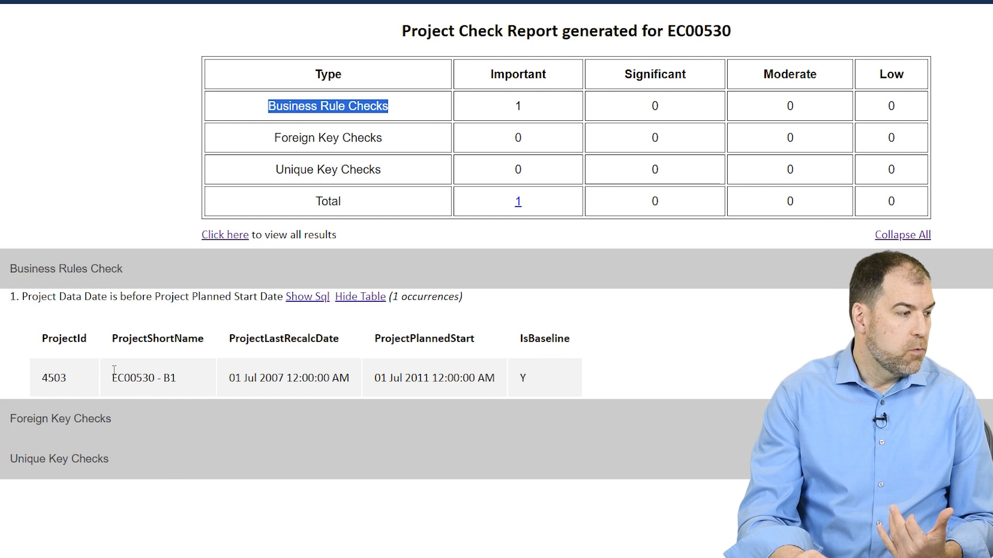
mouse_move(208, 351)
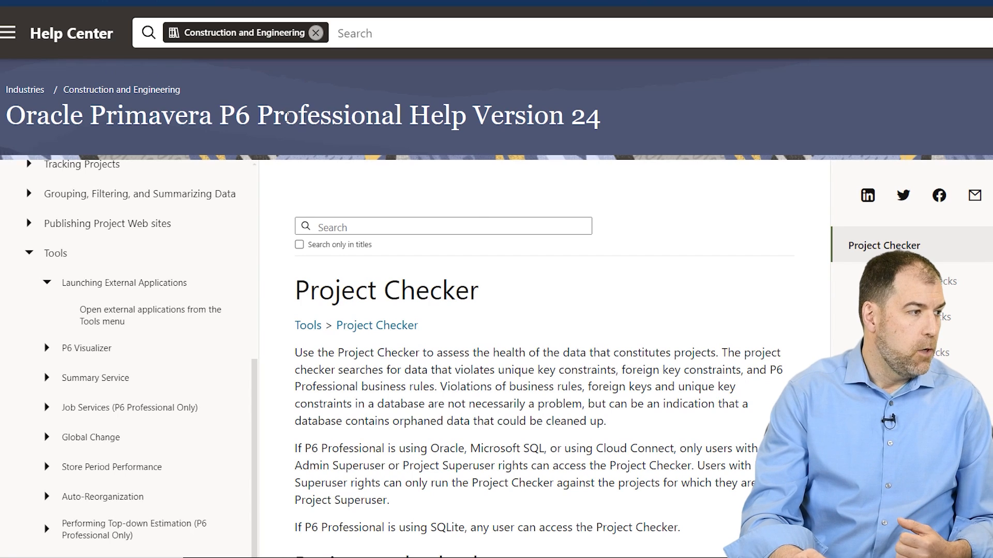
scroll("down", 3)
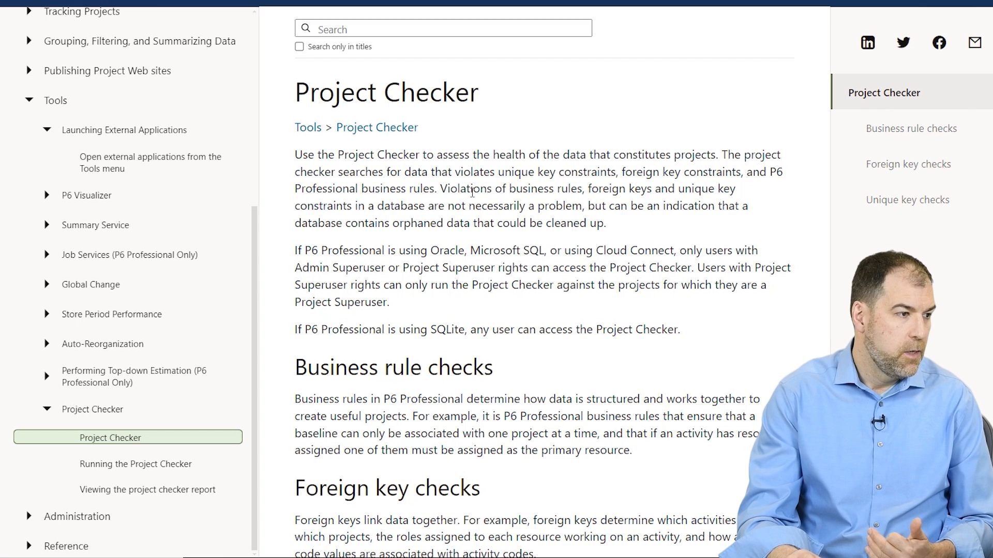
mouse_move(532, 174)
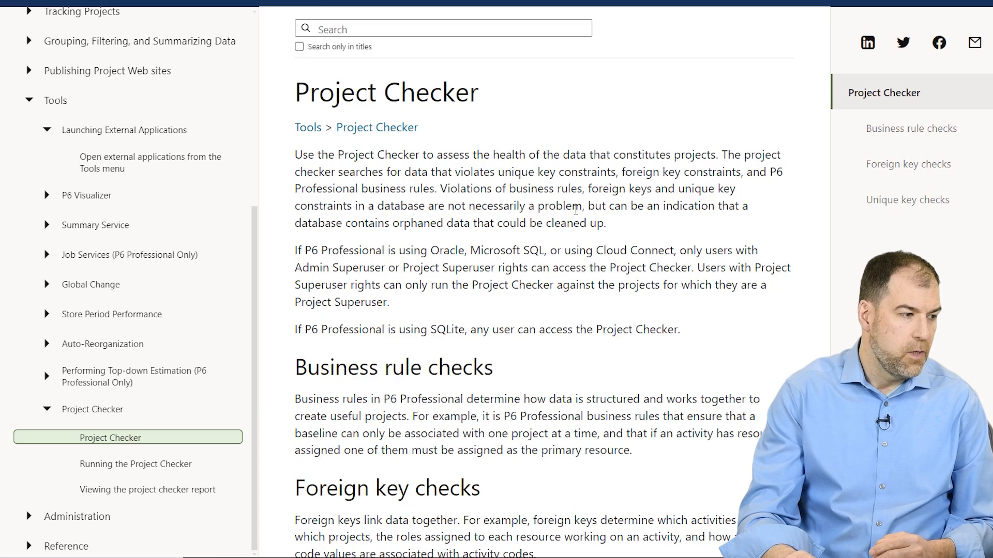
scroll("down", 3)
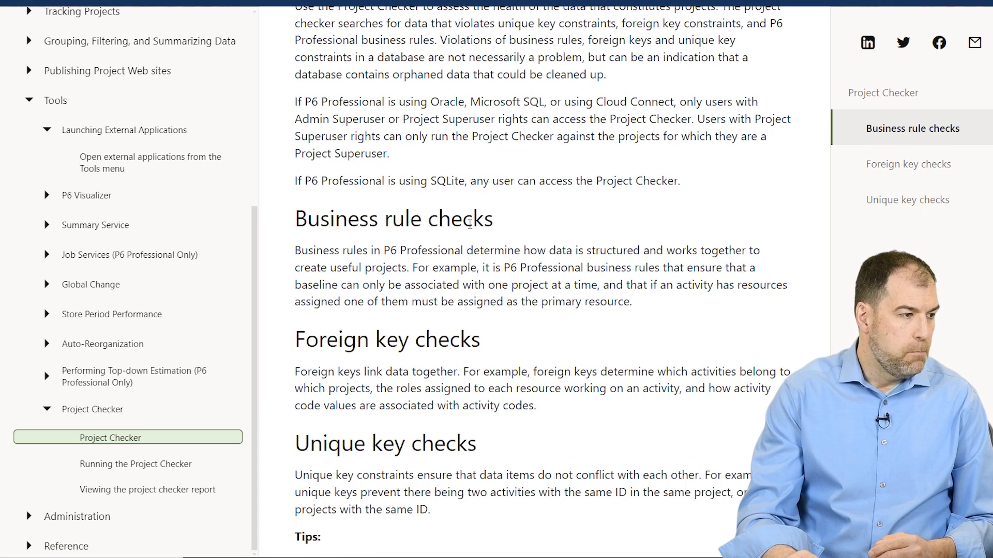
scroll("down", 3)
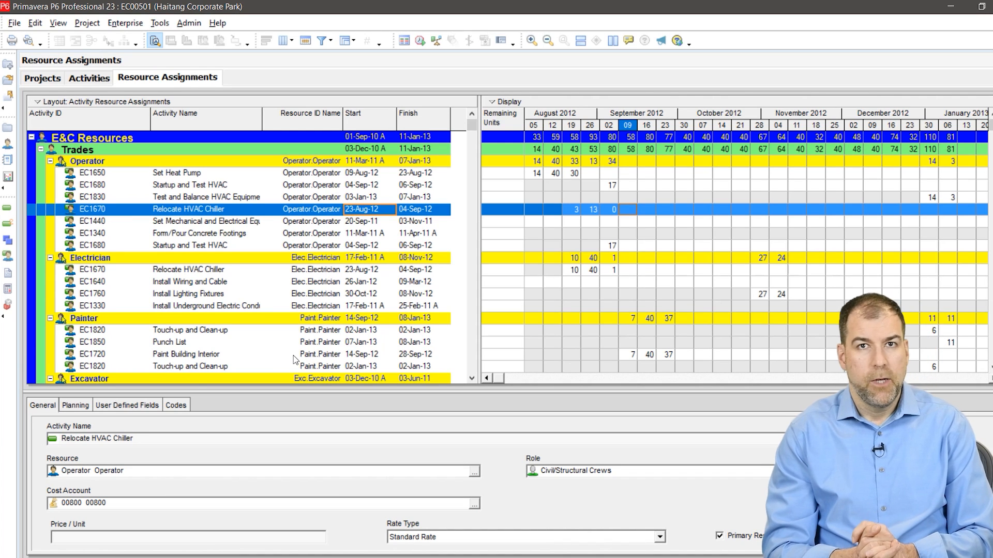
mouse_move(140, 95)
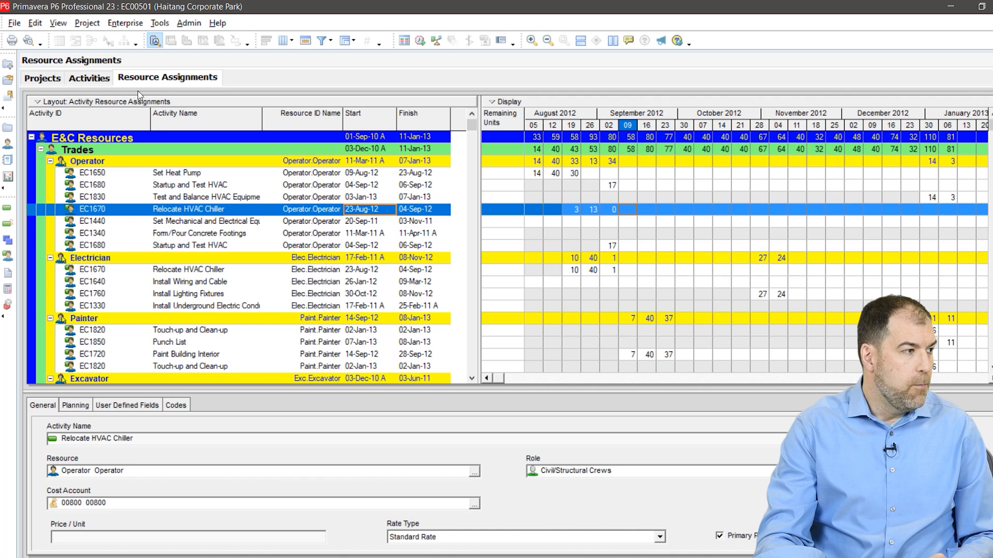
mouse_move(187, 88)
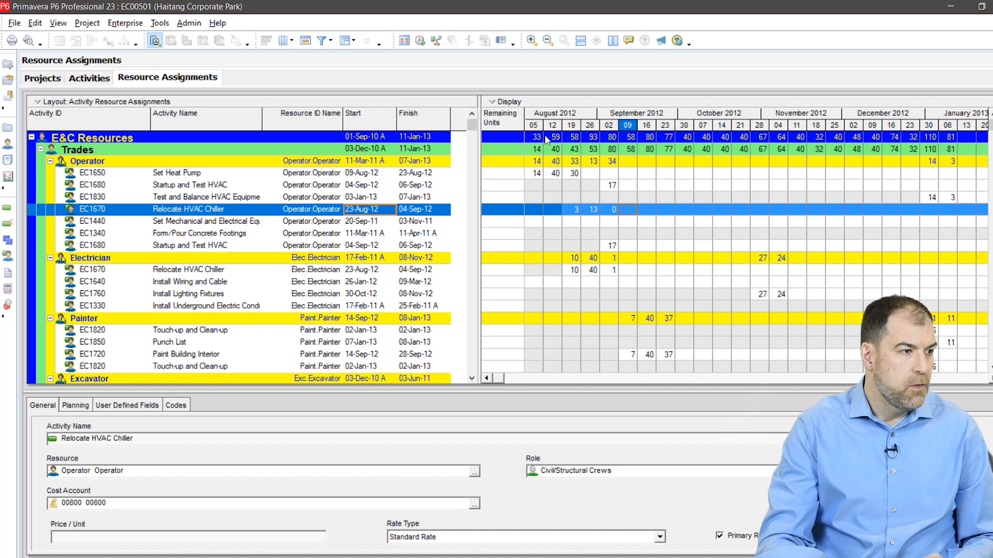
Scroll the timescale left to reach Set Heat Pump's weekly unit cells
scroll("left", 3)
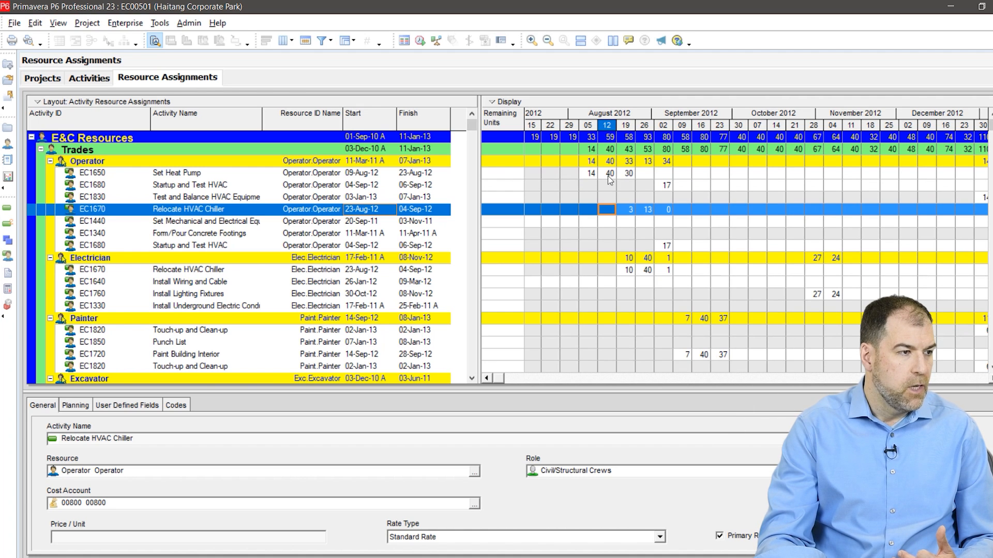
mouse_move(693, 218)
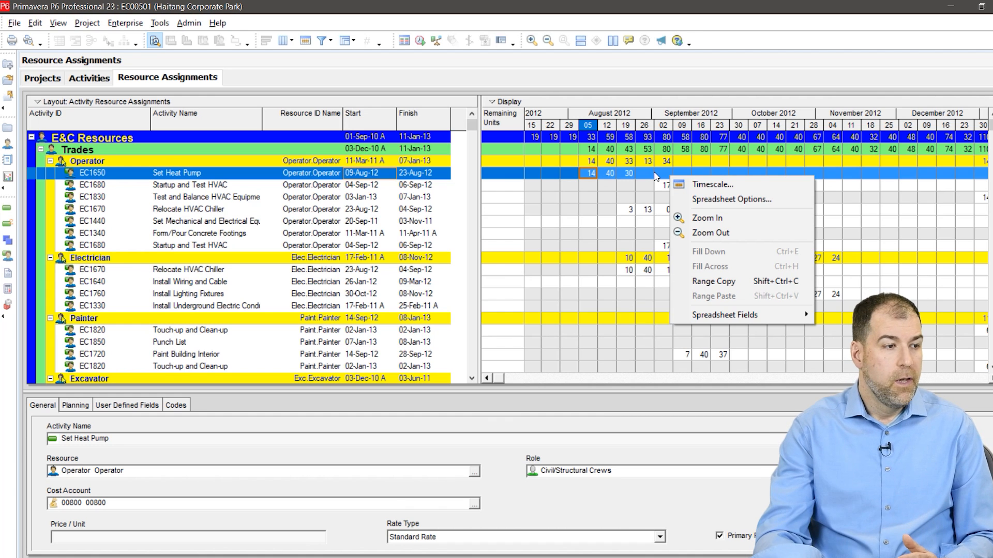
mouse_move(728, 301)
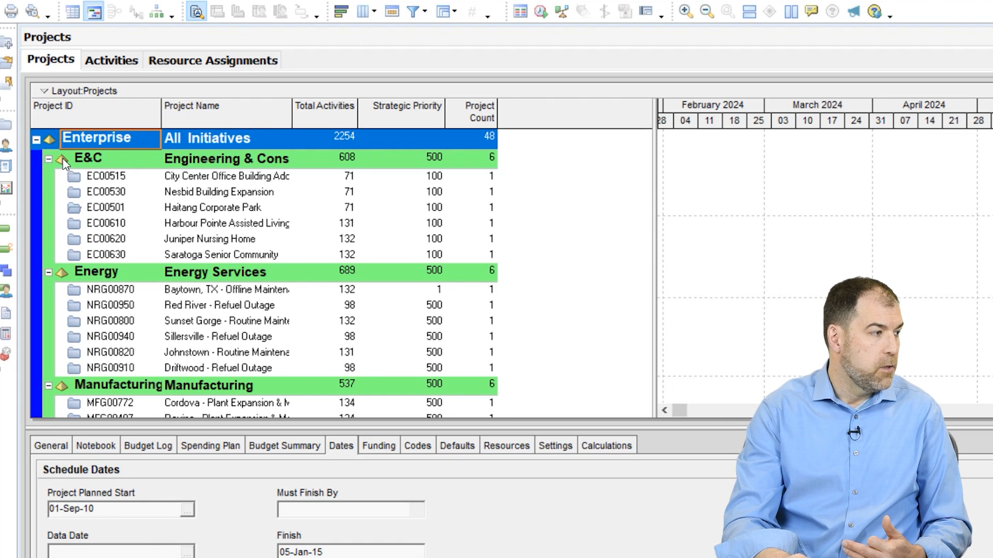
Collapse the E&C EPS node to compare Project Count totals
left_click(49, 159)
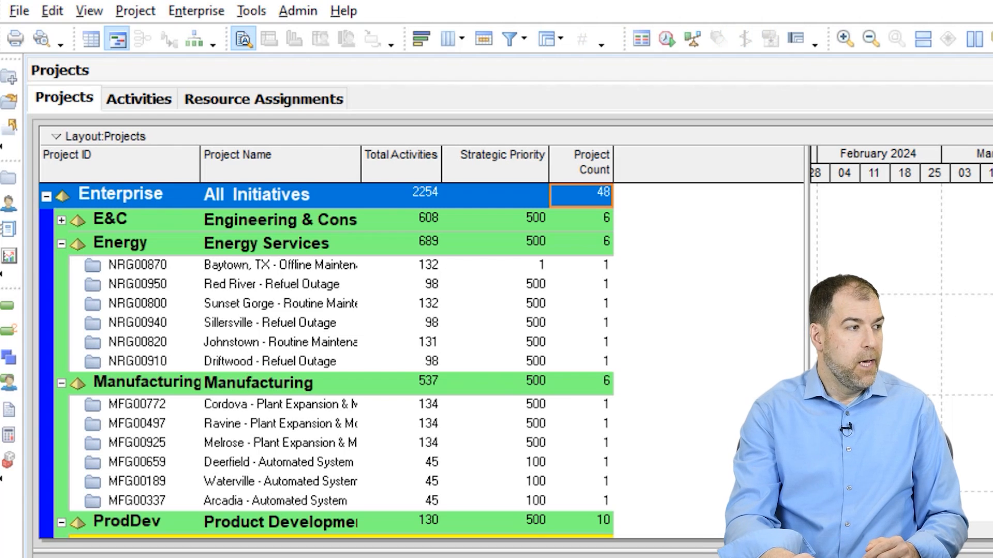
mouse_move(613, 200)
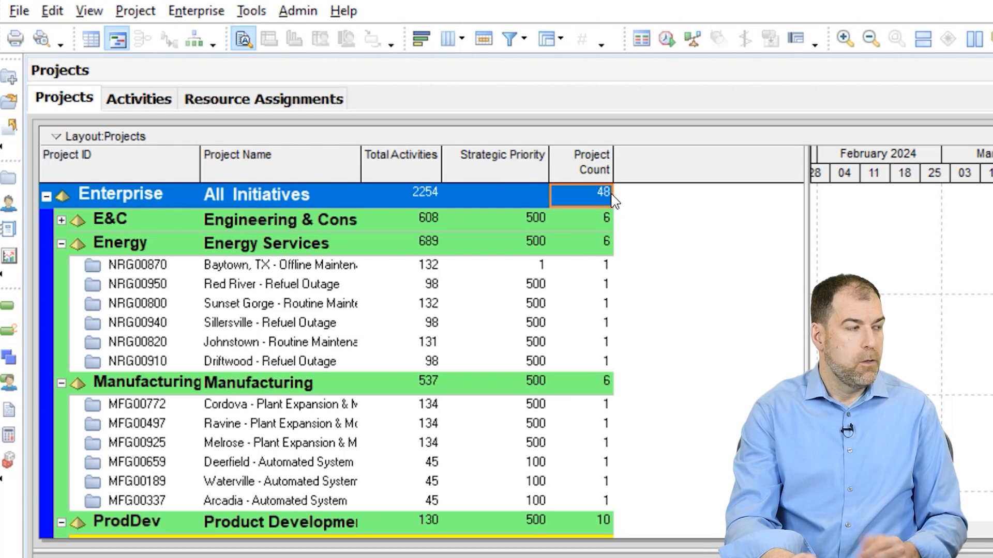